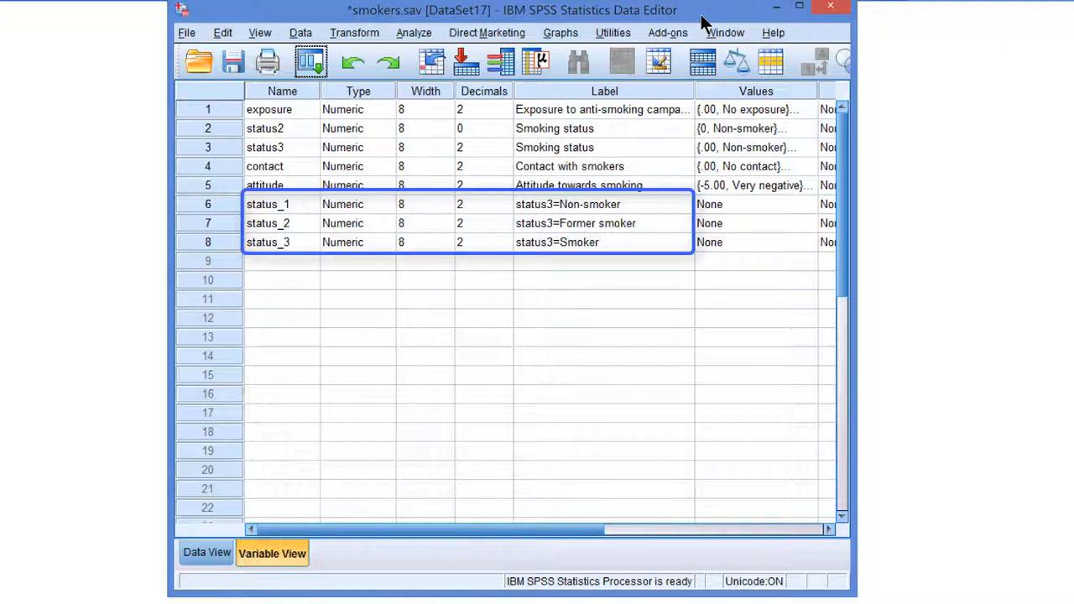
# - Build a linear regression with attitude as dependent and exposure, status_2, status_3 as predictors
pyautogui.click(414, 32)
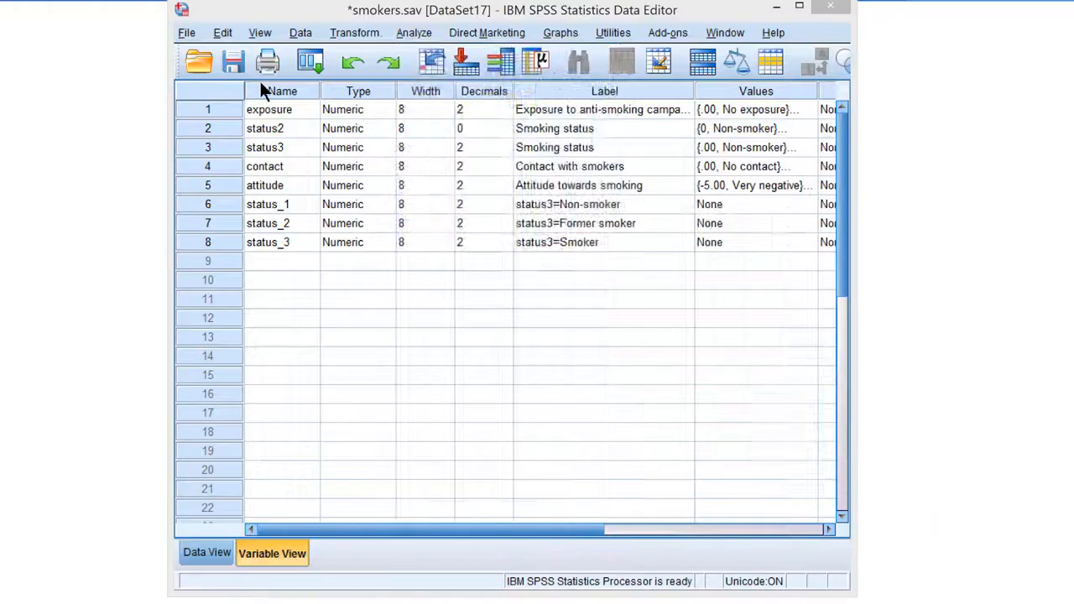
pyautogui.click(414, 32)
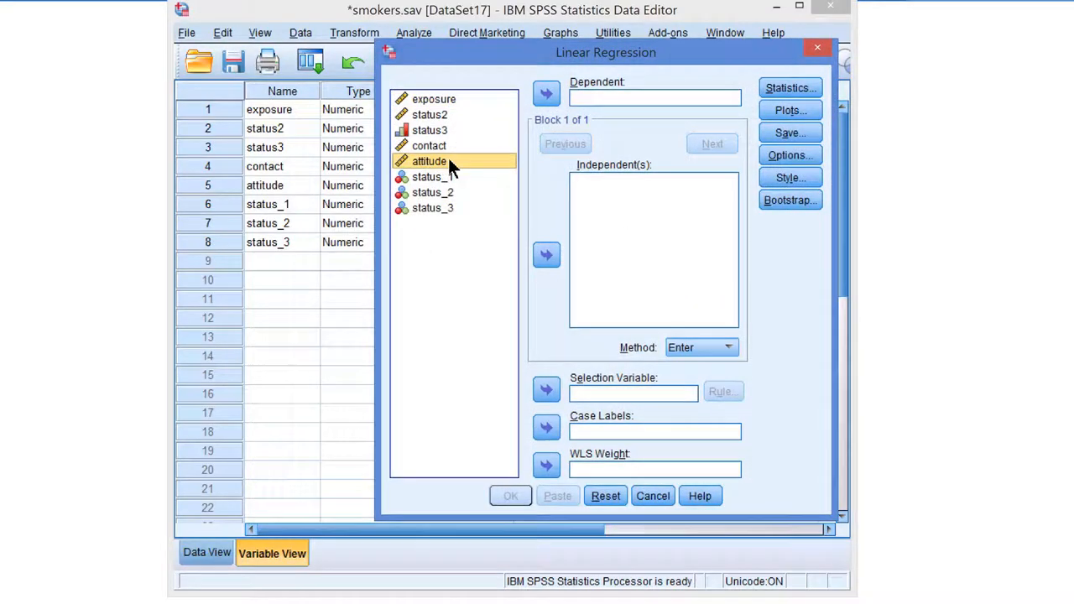
pyautogui.click(546, 93)
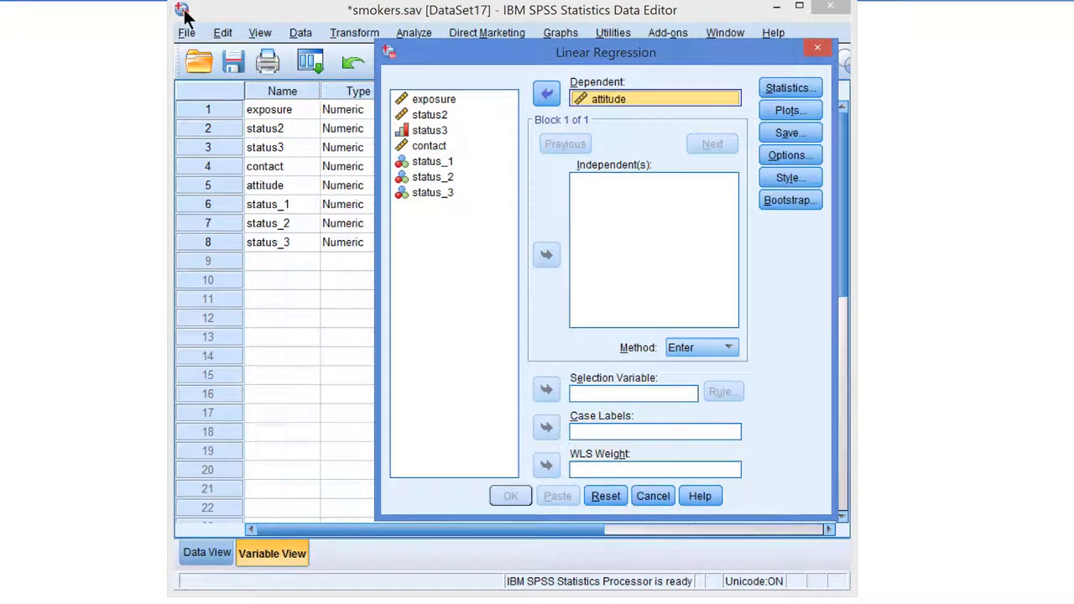
pyautogui.click(434, 99)
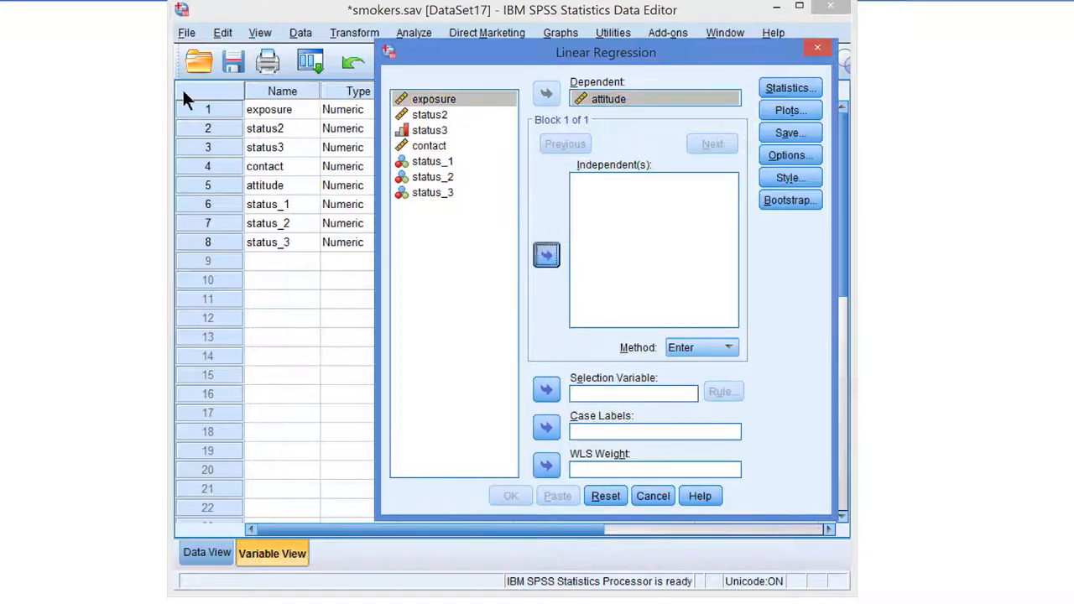
pyautogui.click(546, 254)
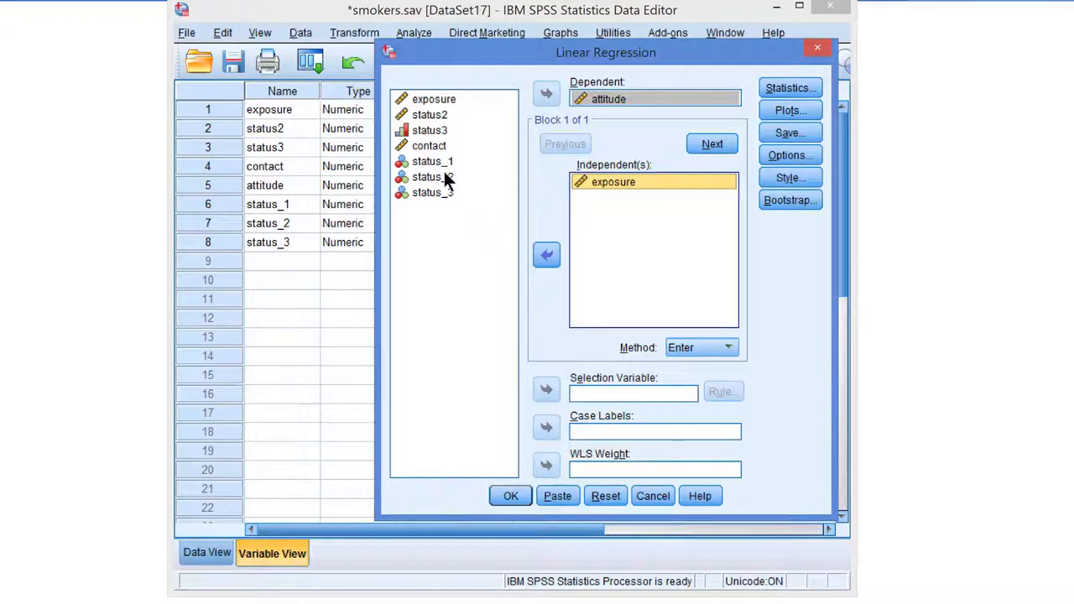
pyautogui.click(432, 177)
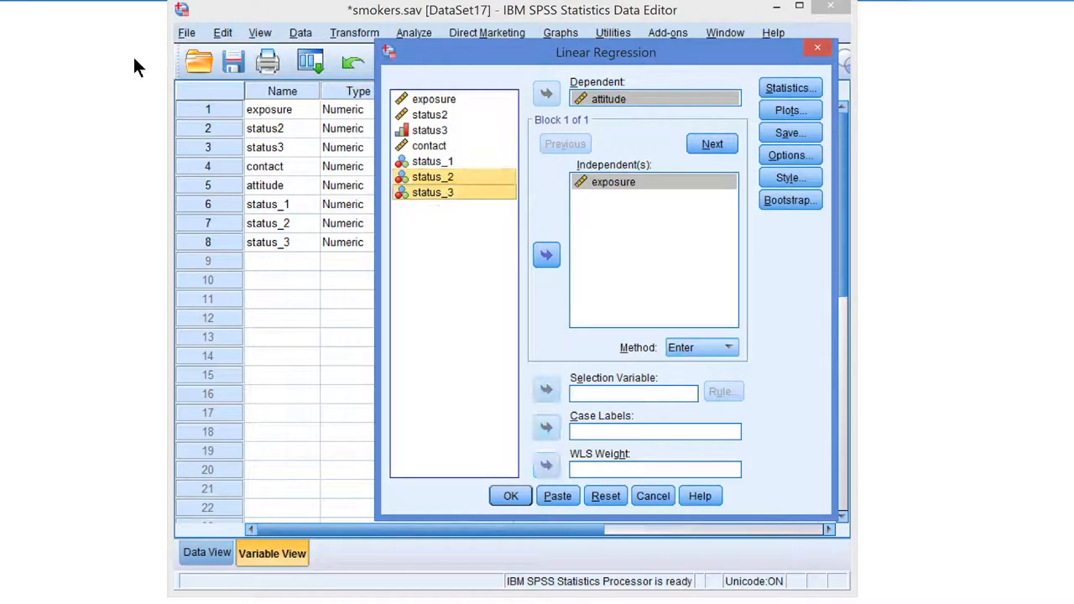
pyautogui.click(547, 254)
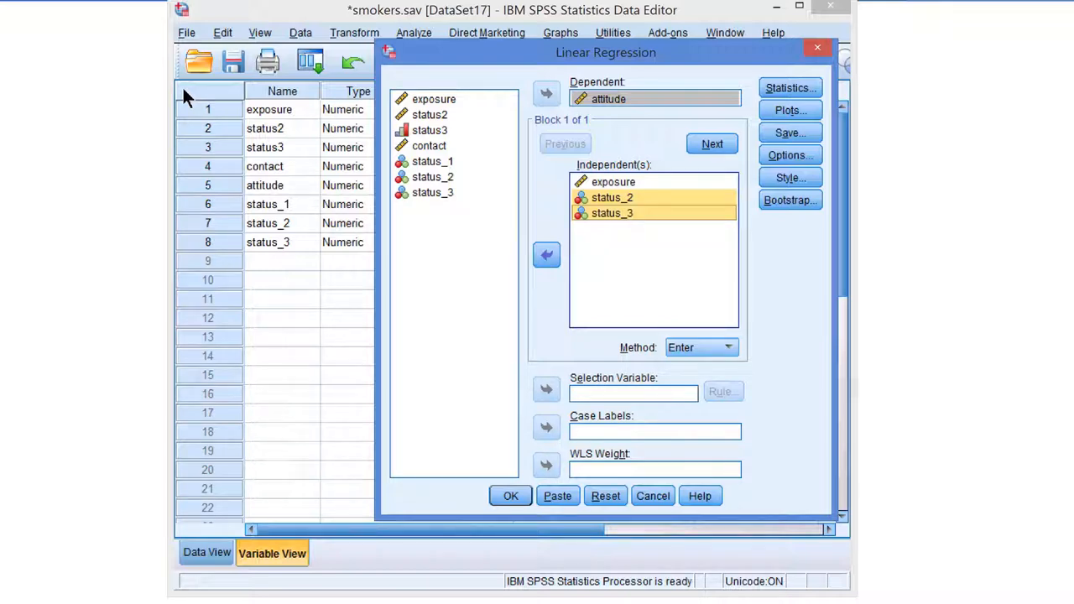
# - Request 95% confidence intervals for coefficients and paste the REGRESSION syntax
pyautogui.click(789, 87)
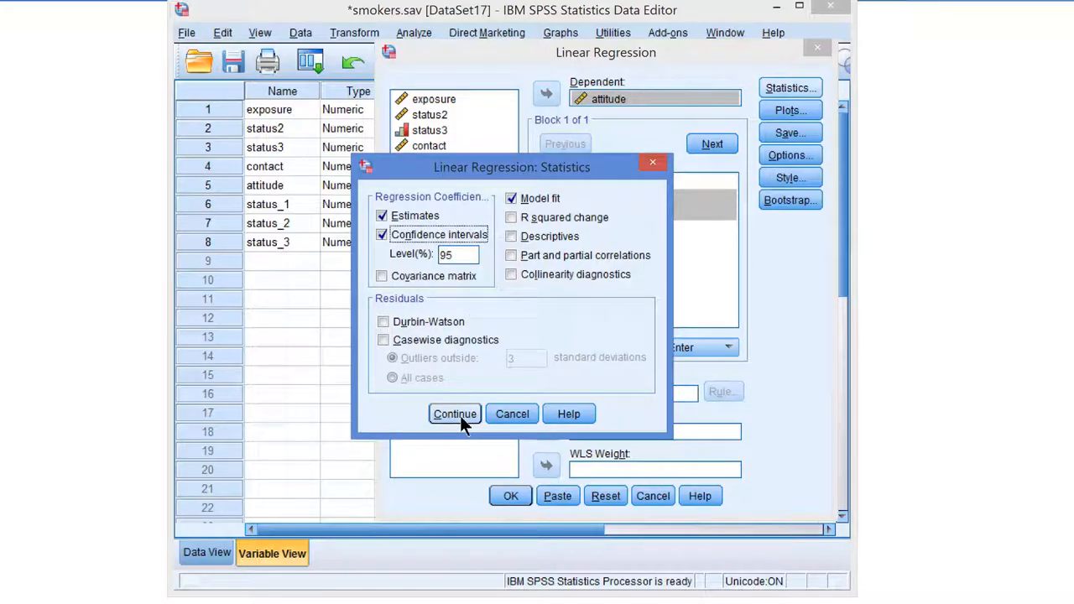
pyautogui.click(454, 414)
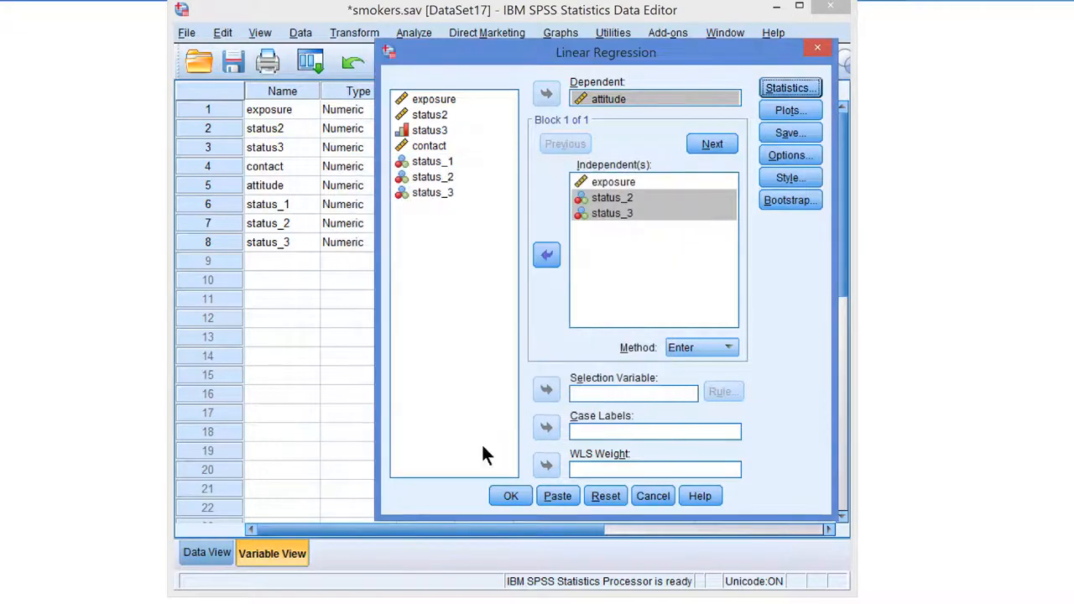
pyautogui.click(557, 495)
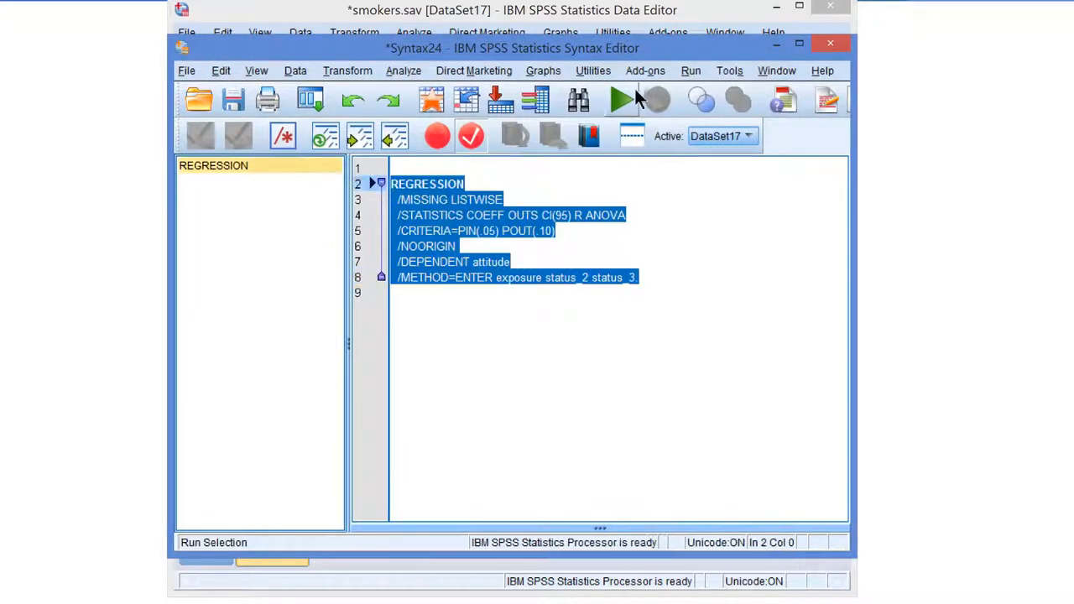
# - Run the pasted REGRESSION command to produce model summary and ANOVA output
pyautogui.click(622, 101)
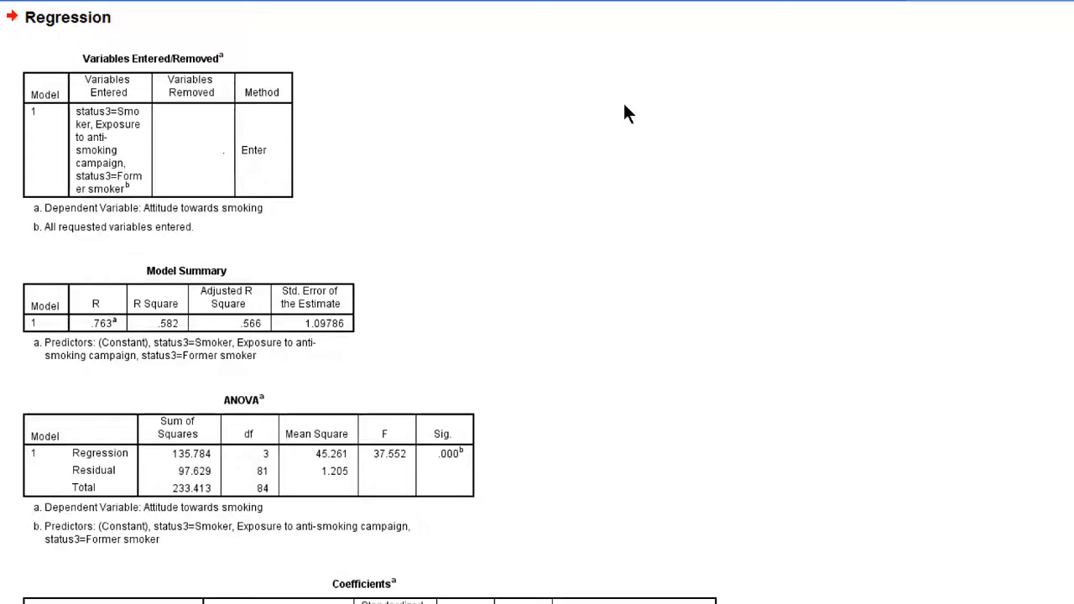
# - Scroll to the Coefficients table and highlight the former smoker coefficient (-2.819)
pyautogui.scroll(-3)
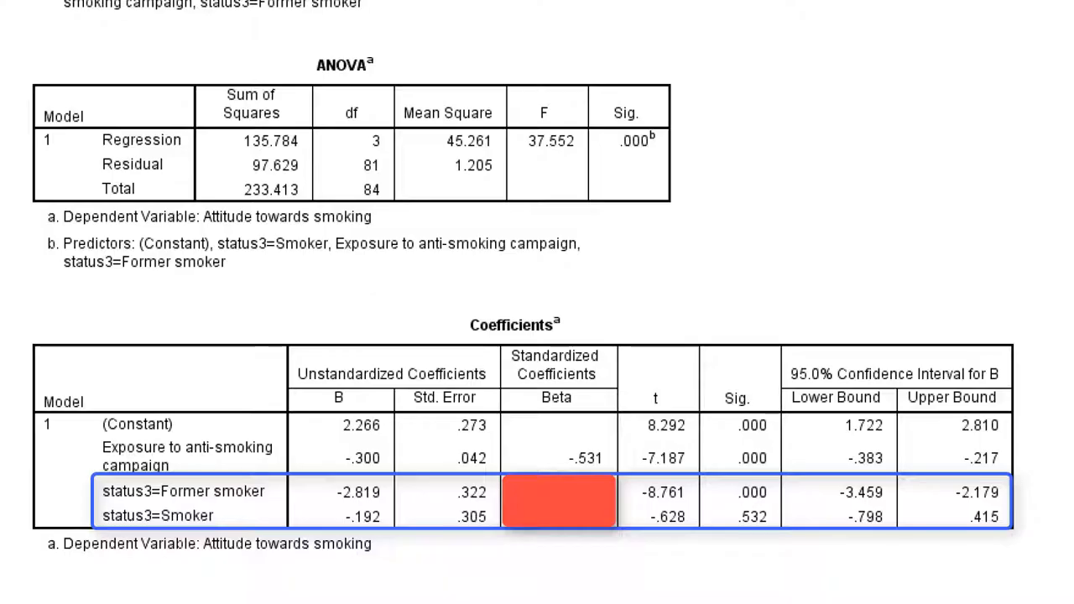
pyautogui.click(355, 493)
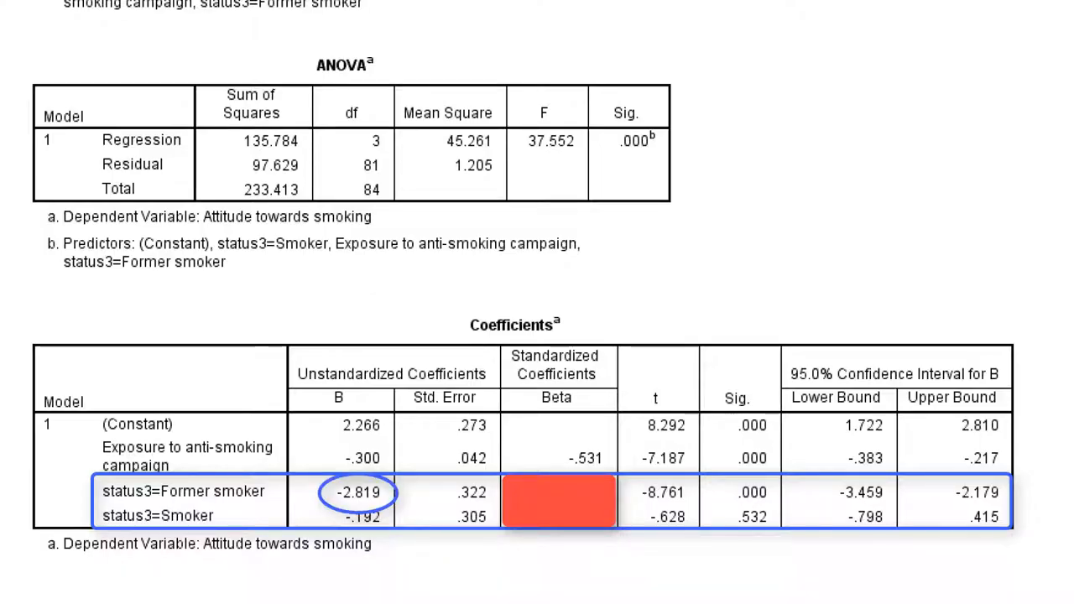